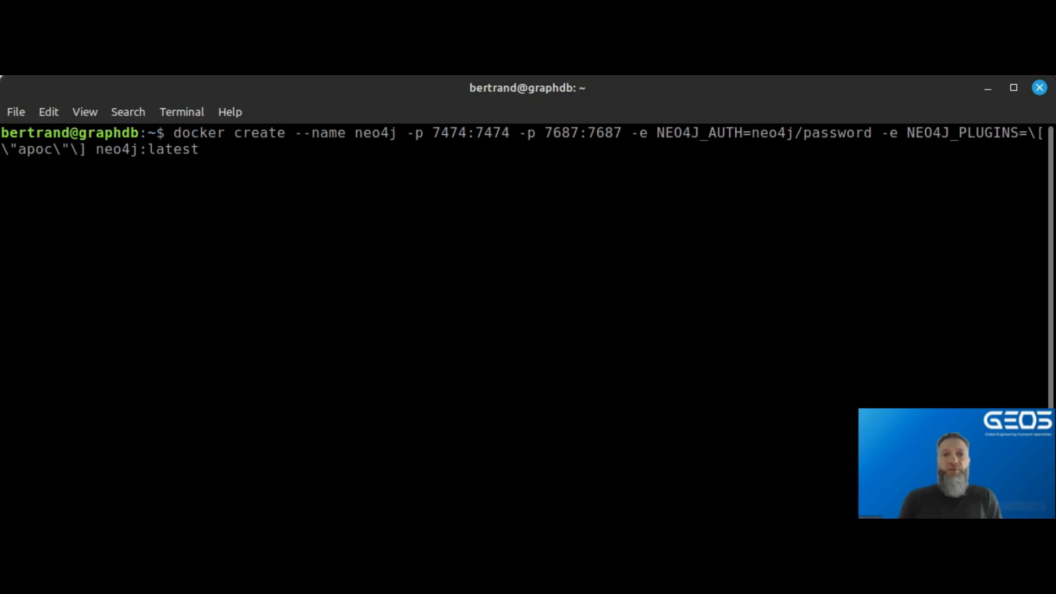
# Run the docker create command for neo4j:latest and start the neo4j container.
pyautogui.press('Return')
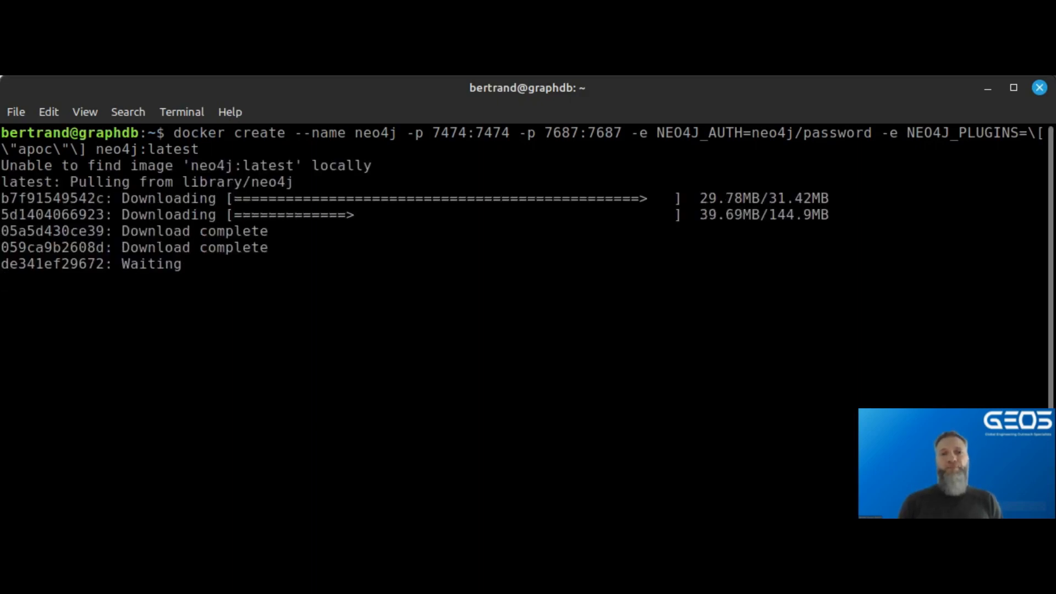
pyautogui.write('docker start neo')
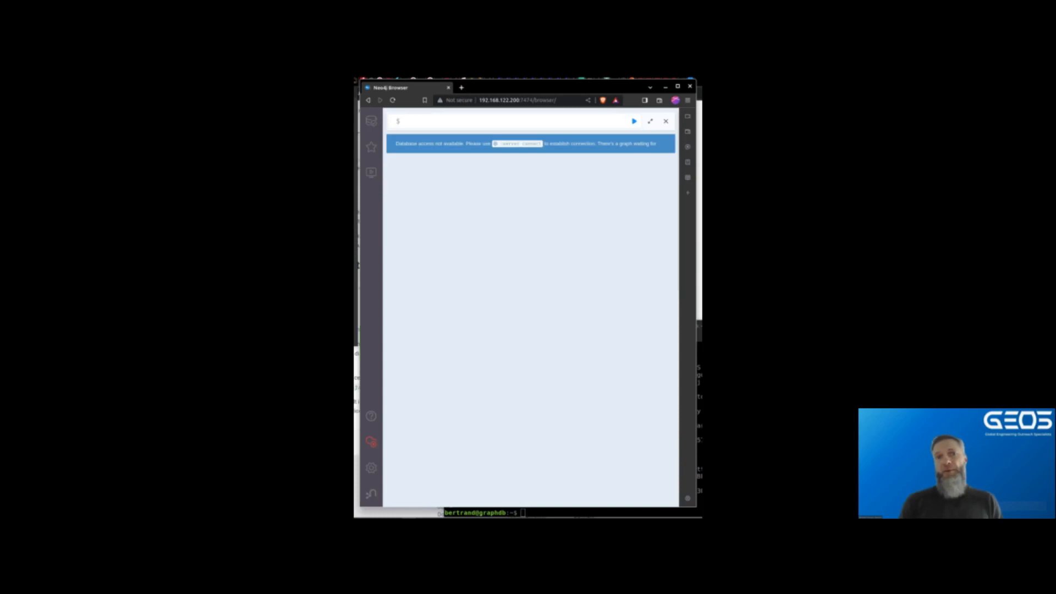
# Connect to the database through :server connect using the neo4j username and password.
pyautogui.click(518, 143)
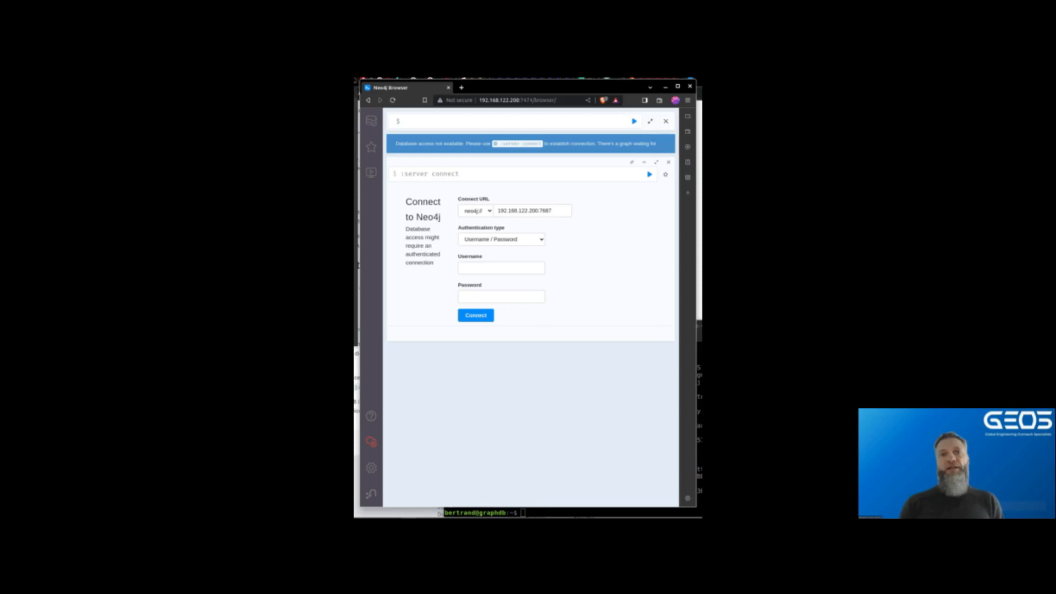
pyautogui.click(500, 267)
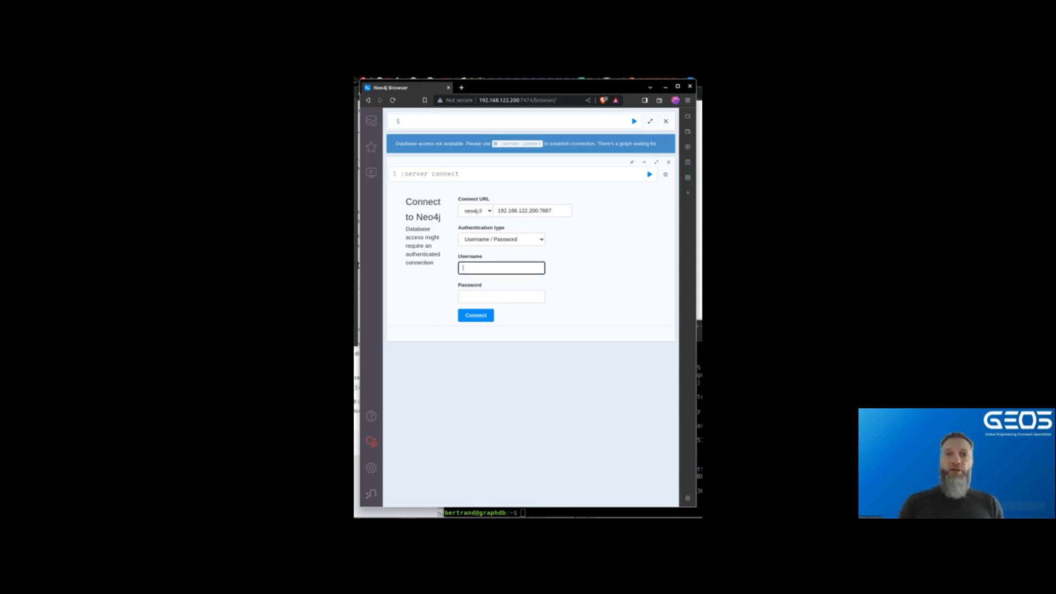
pyautogui.write('neo4j')
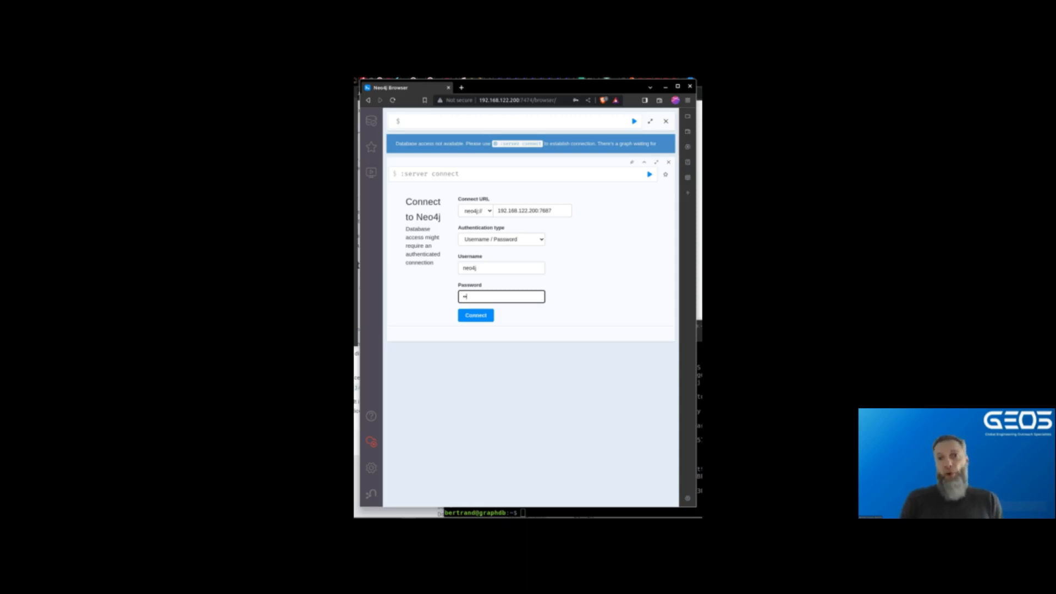
pyautogui.write('password')
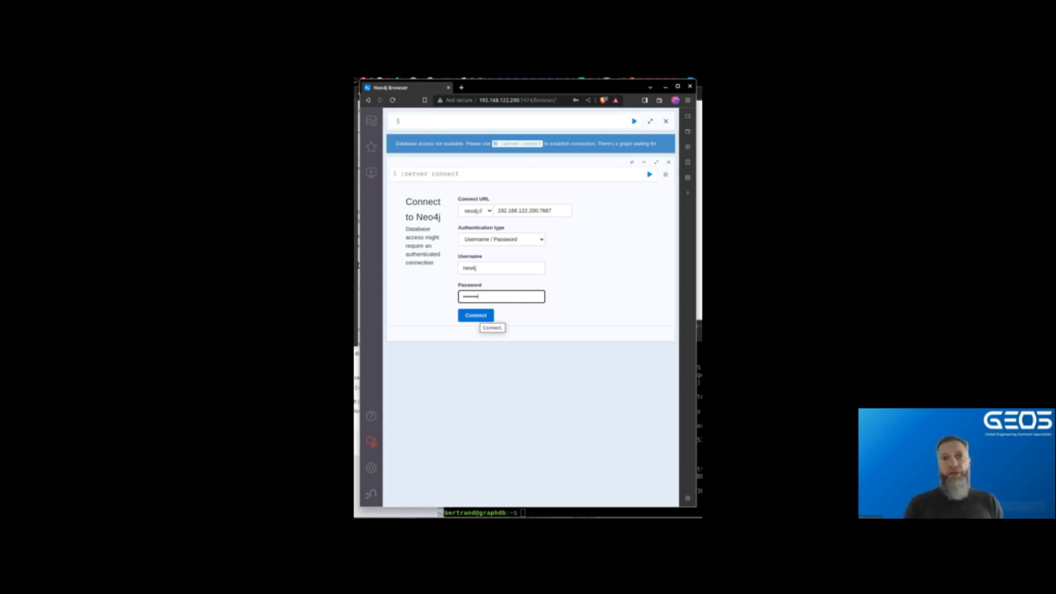
pyautogui.click(475, 316)
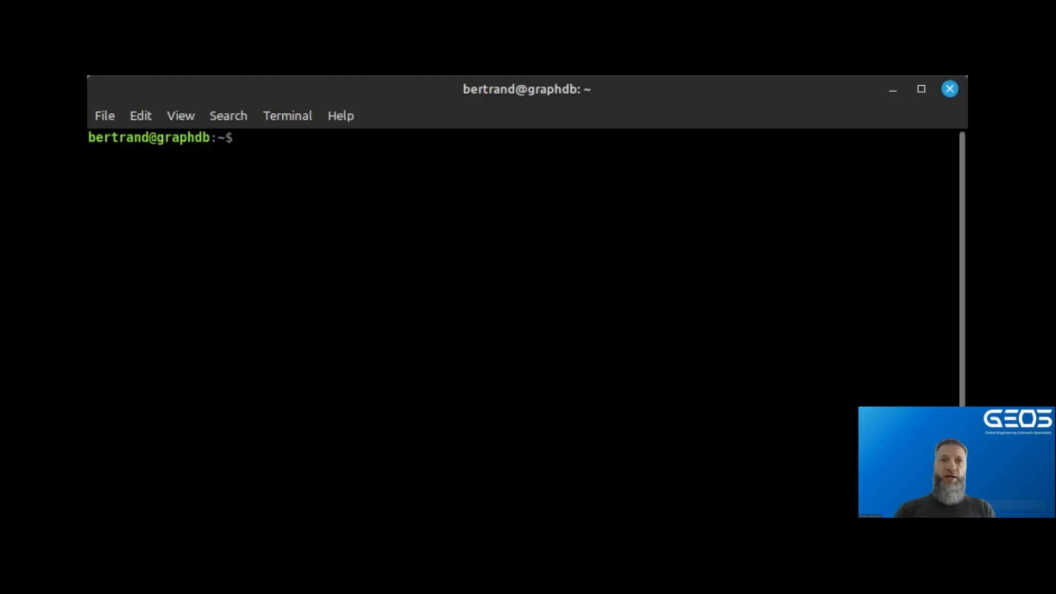
# Run pip install tika langchain openai neo4j to add the Python packages.
pyautogui.write('pip ins')
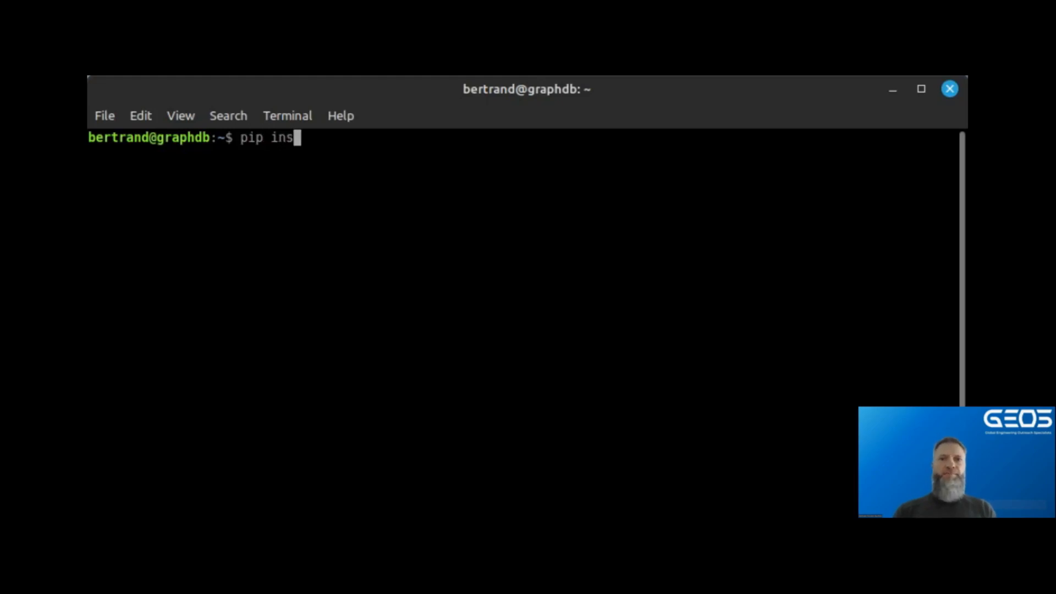
pyautogui.write('tall')
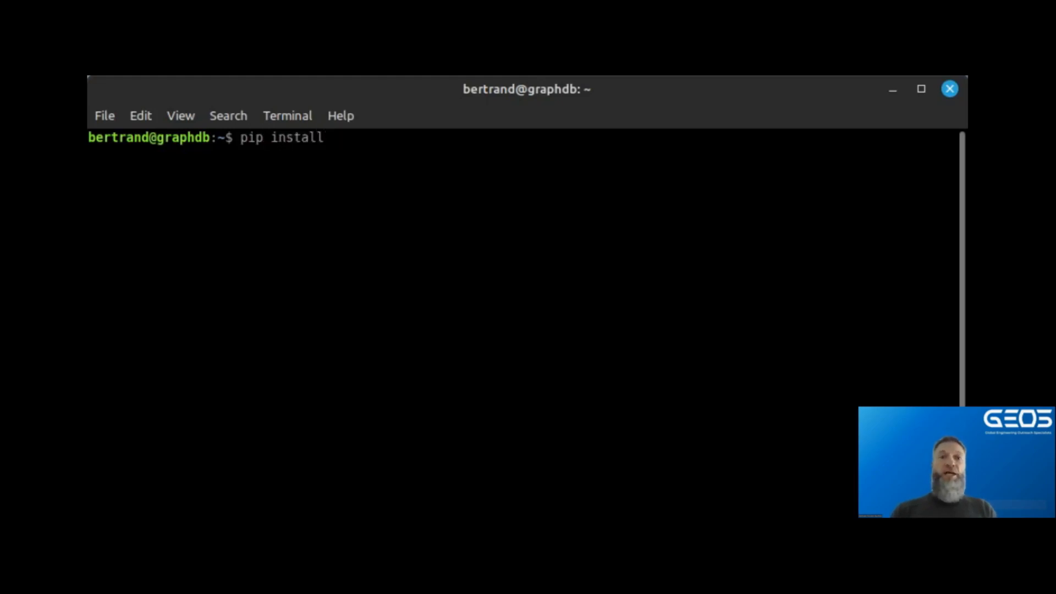
pyautogui.write('tika langchain o')
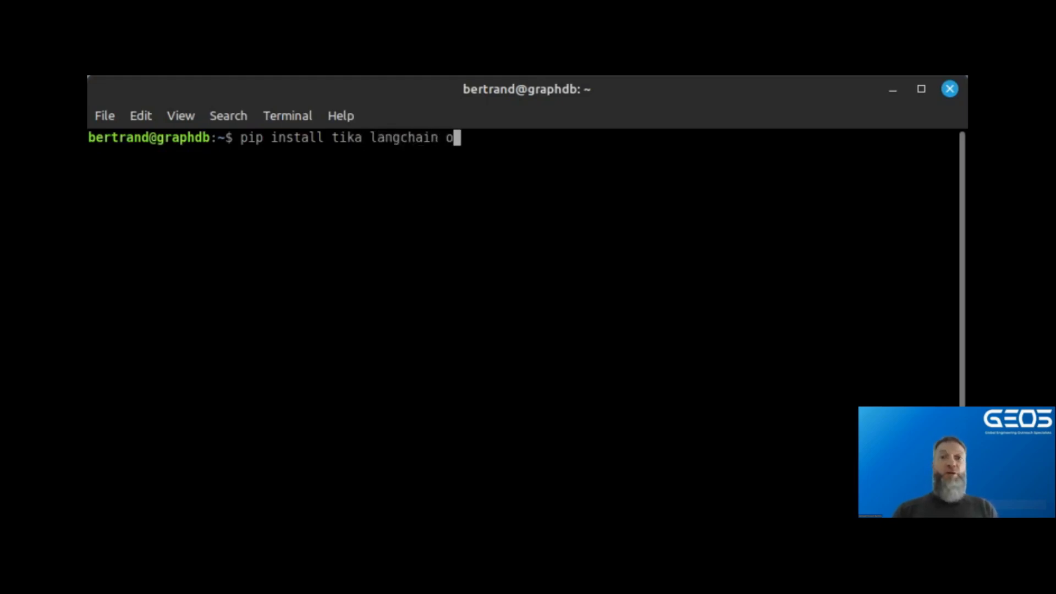
pyautogui.write('penai n')
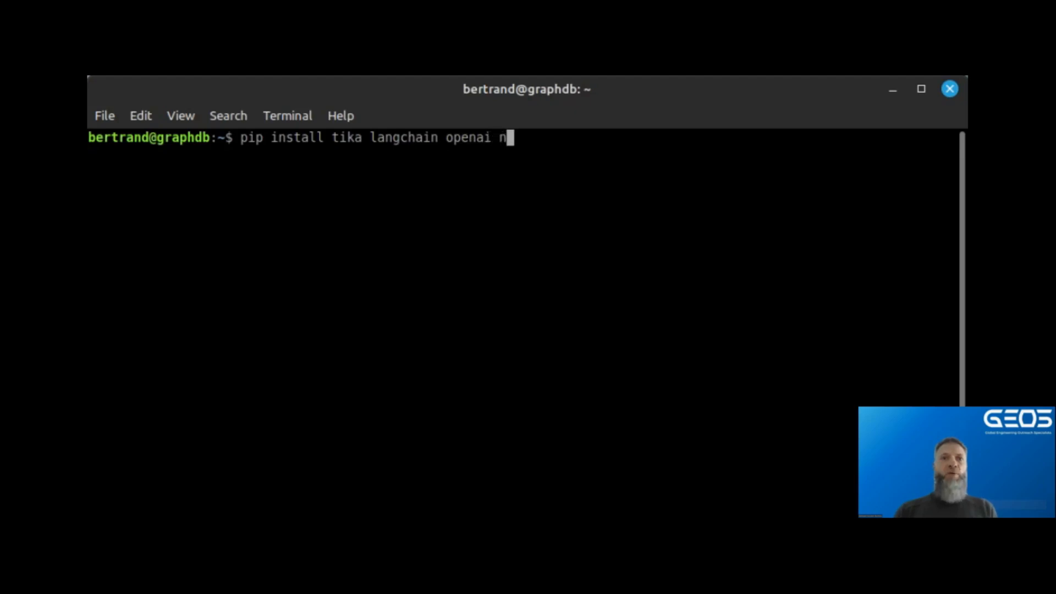
pyautogui.write('eo4j')
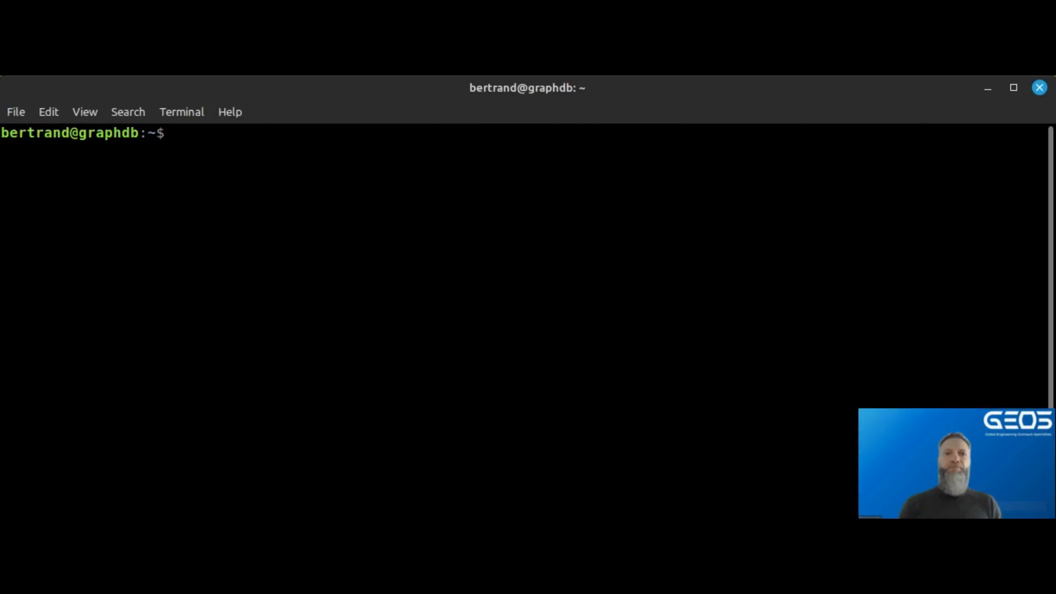
# Start a python3 session and paste the extract_and_store_graph code definitions.
pyautogui.write('python3')
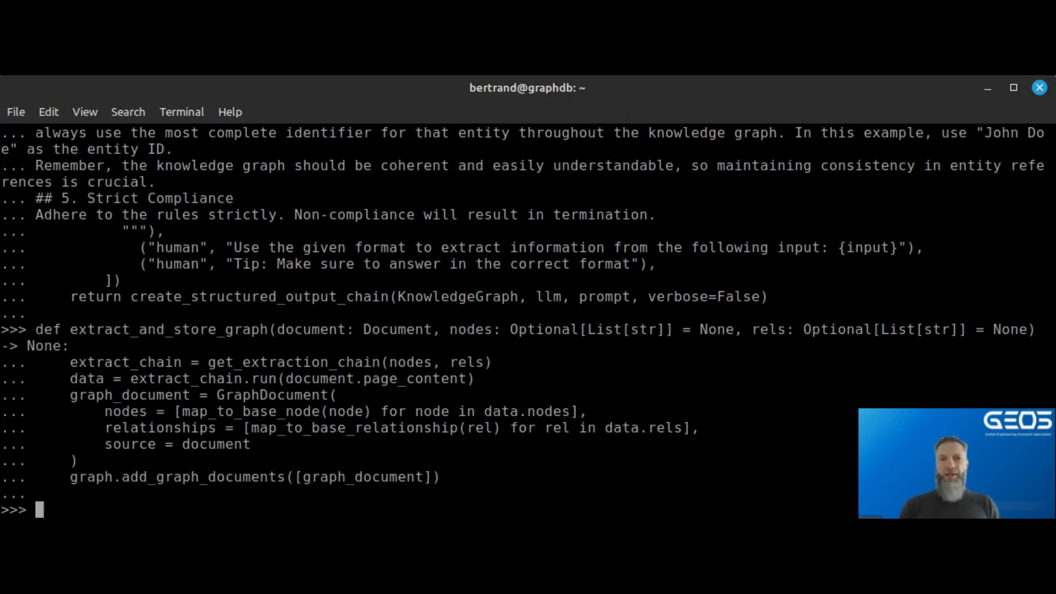
# Define a gpt-3.5-turbo-16k ChatOpenAI llm, Neo4j url and credentials, and a Neo4jGraph connection.
pyautogui.write('llm = ChatOpenAI(model="gpt-3.5-turbo-16k", temperature=0)')
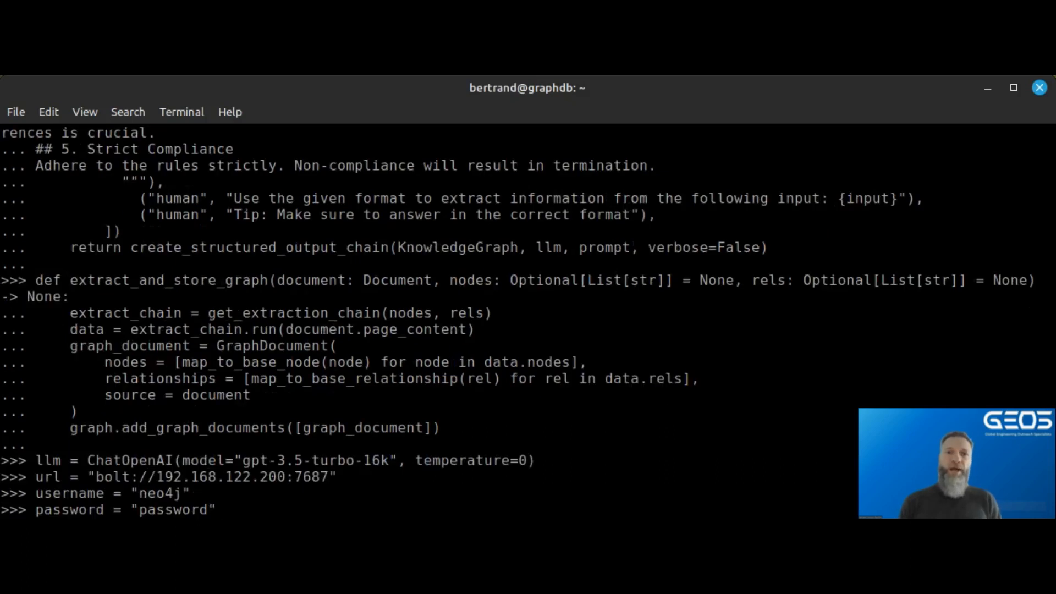
pyautogui.press('Return')
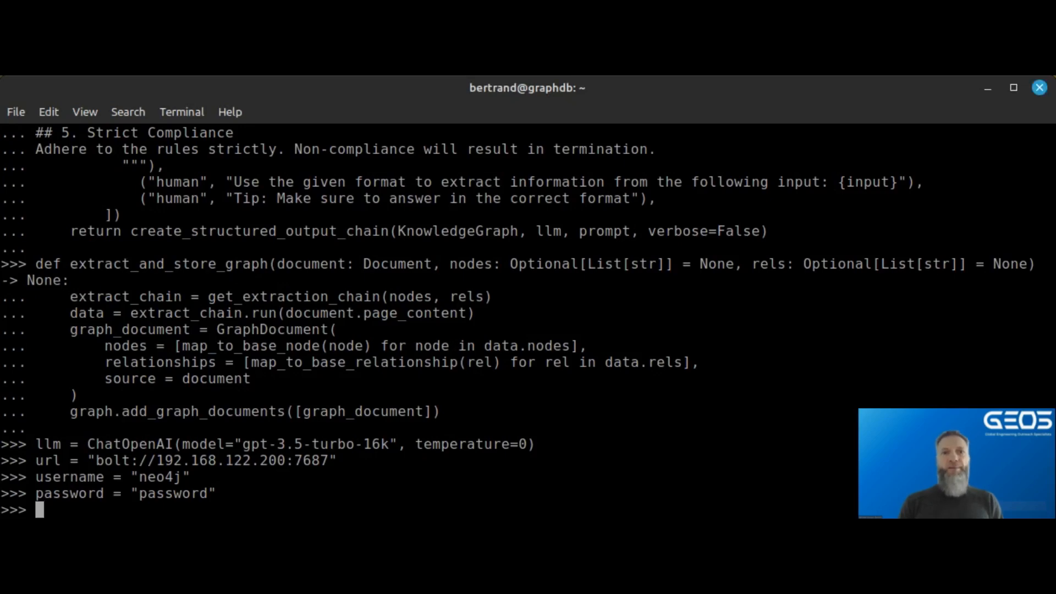
pyautogui.write('graph = Neo4jGraph(url=url, username=username, password=password)')
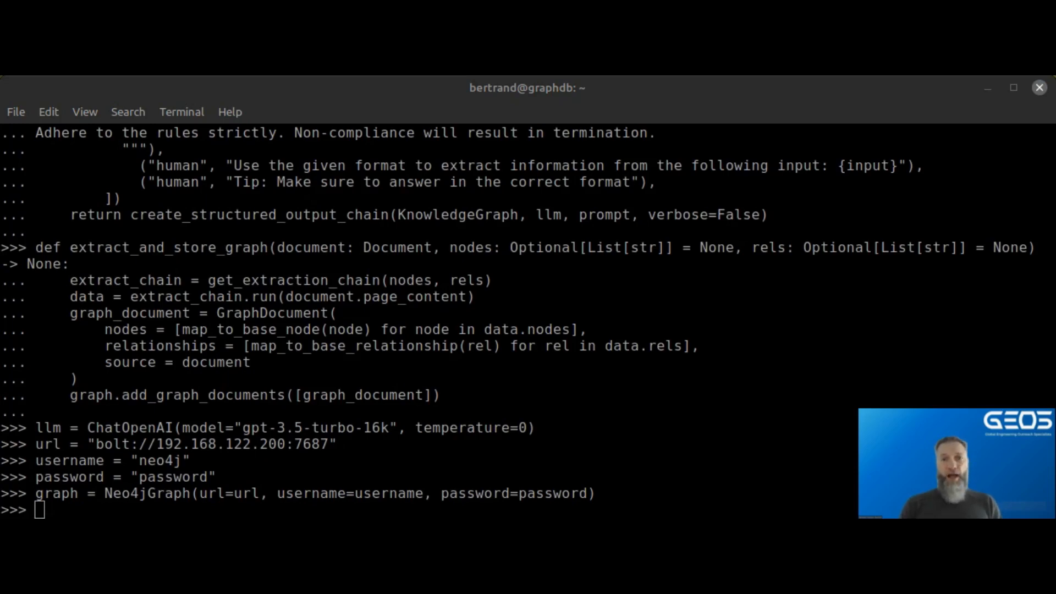
# Parse poweredge-r760xa-spec-sheet.pdf with tika and split it into 2000-token chunks with overlap 24, giving two documents.
pyautogui.write("text = parser.from_file('/home/bertrand/poweredge-r760xa-spec-sheet.pdf')")
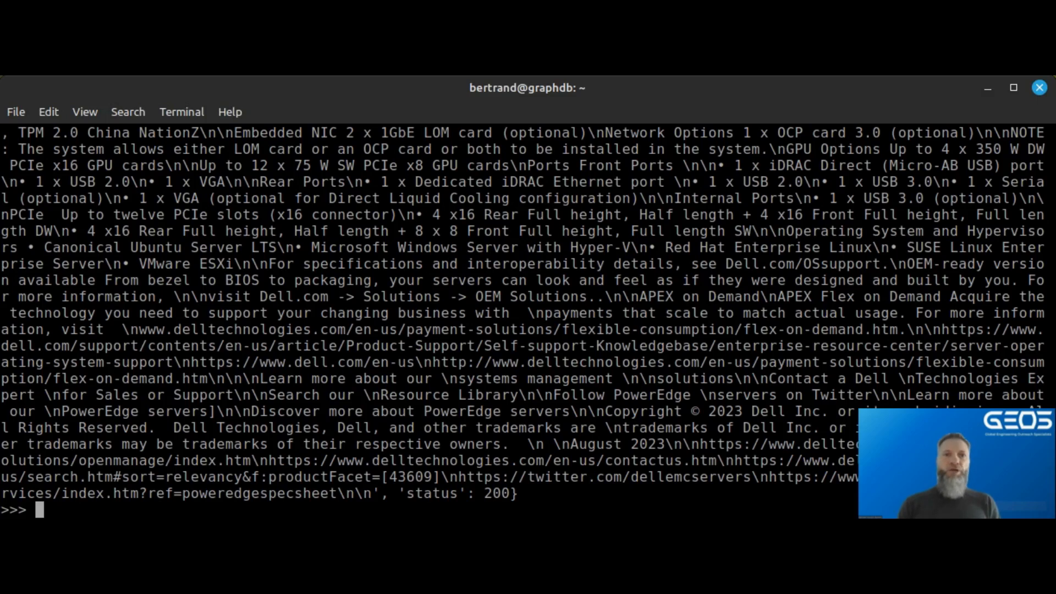
pyautogui.write('text_splitter = TokenTextSplitter(chunk_size=2000, chunk_overlap=24)')
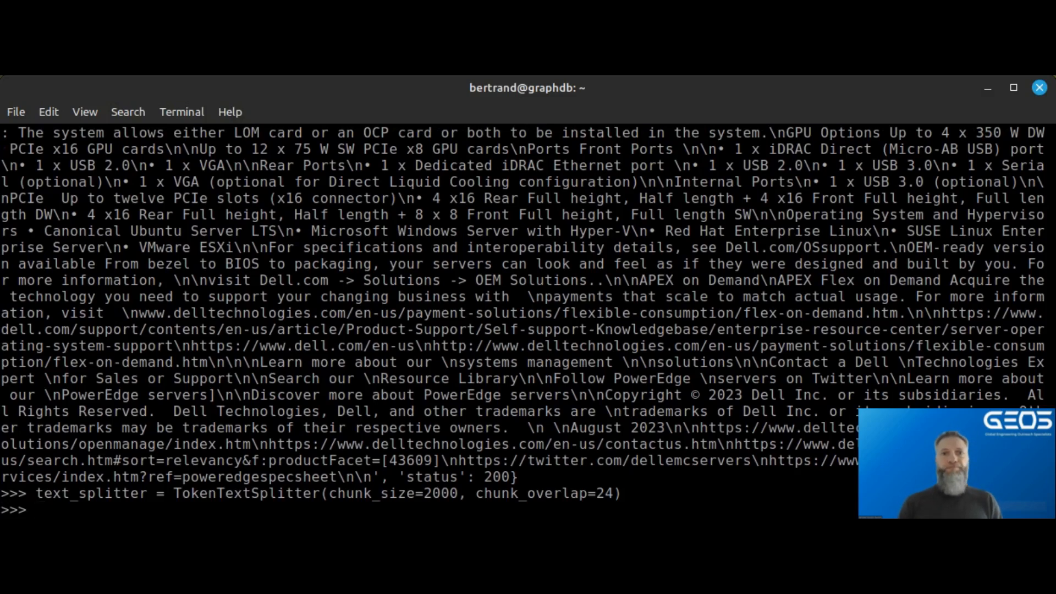
pyautogui.write('documents = text_splitter.create_documents([text["content"]])')
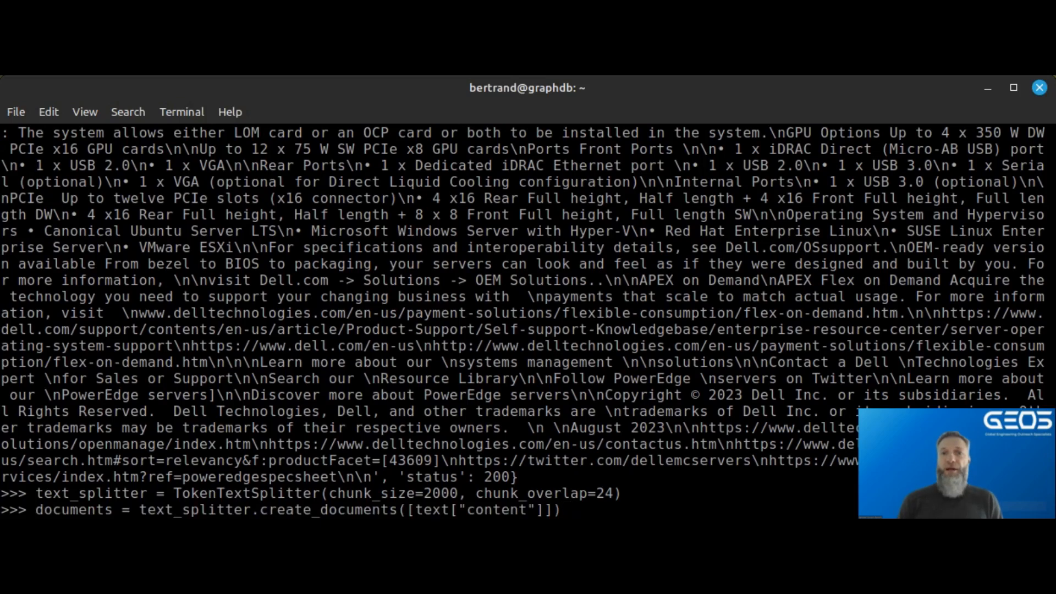
pyautogui.press('Return')
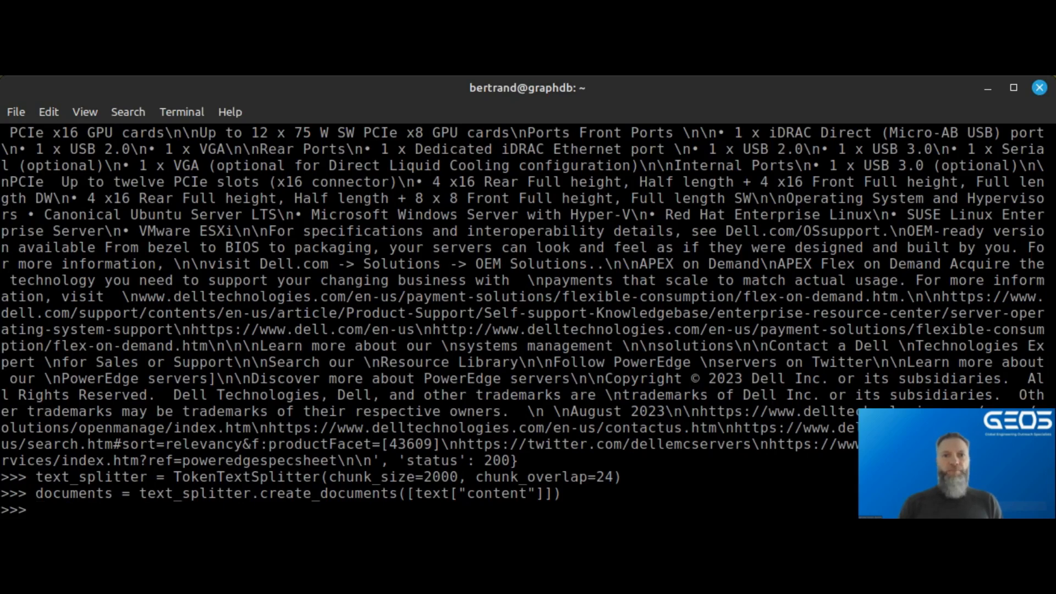
pyautogui.write('len)')
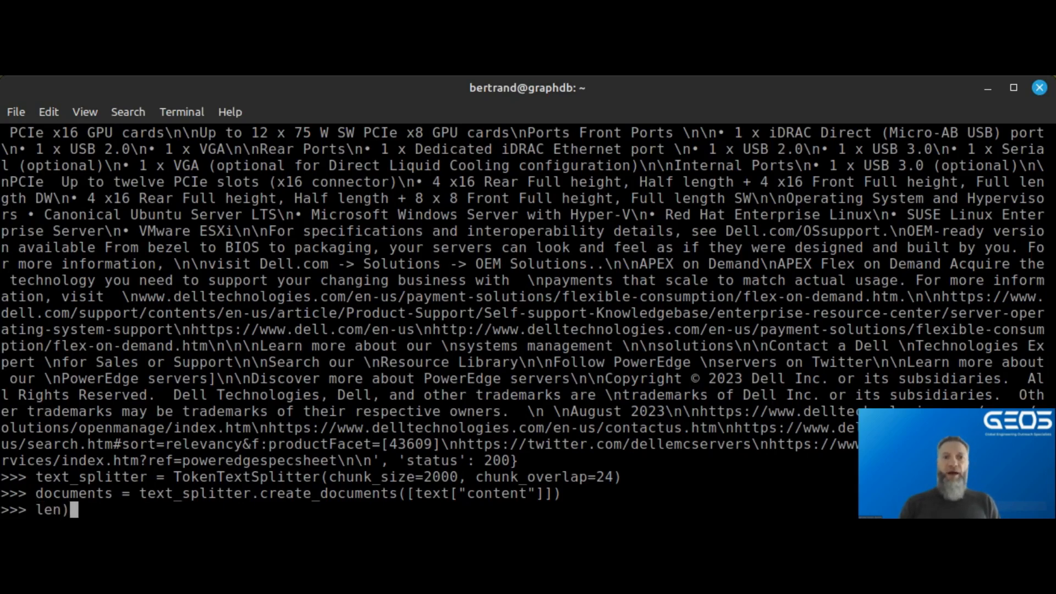
pyautogui.write('documents)')
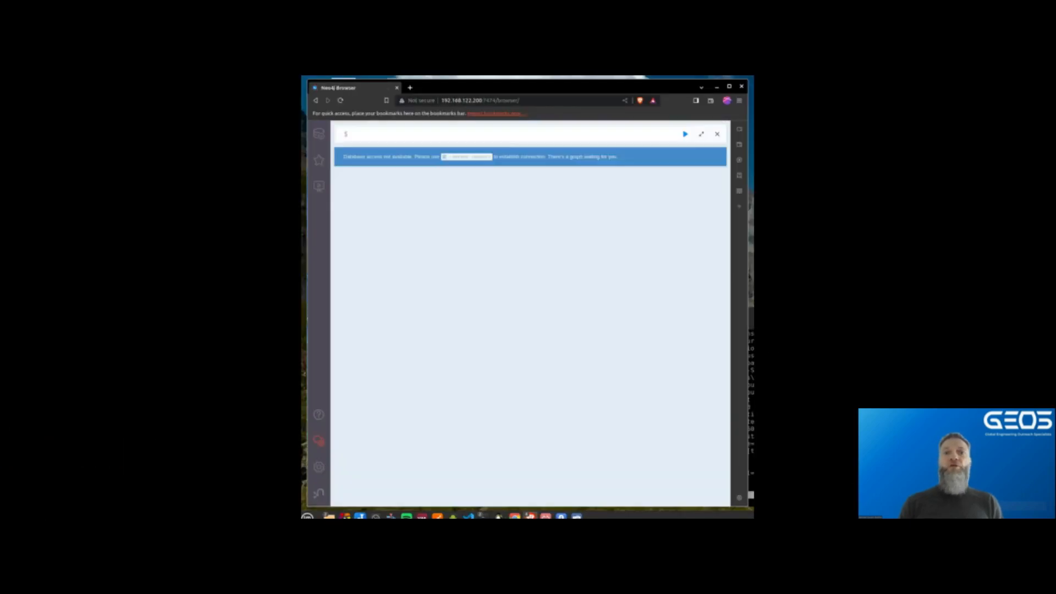
# Reconnect to the database and view its node labels, relationship types and a MATCH (n) LIMIT 25 sample.
pyautogui.click(465, 156)
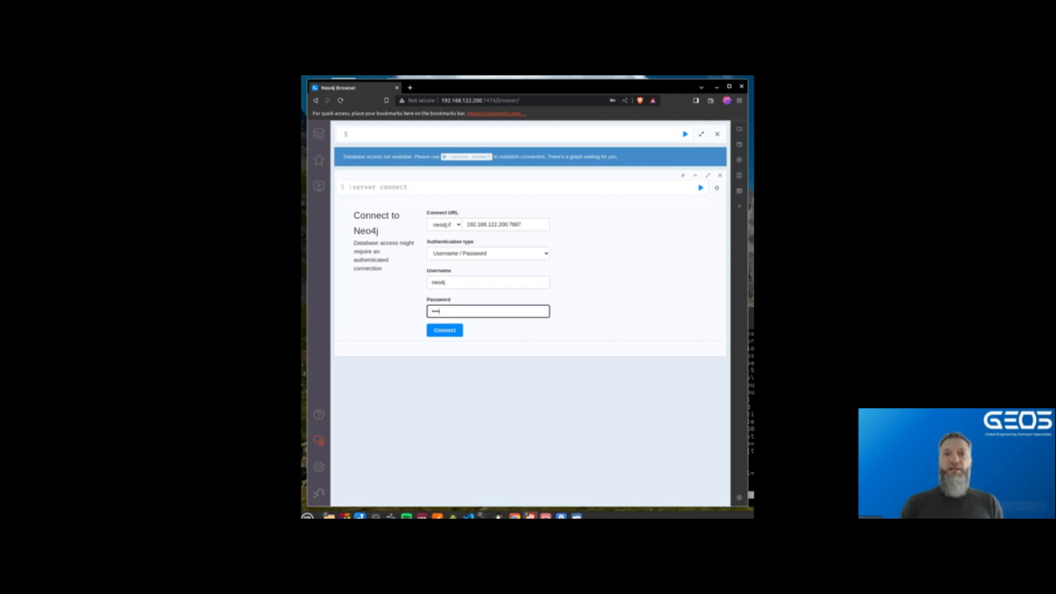
pyautogui.click(443, 329)
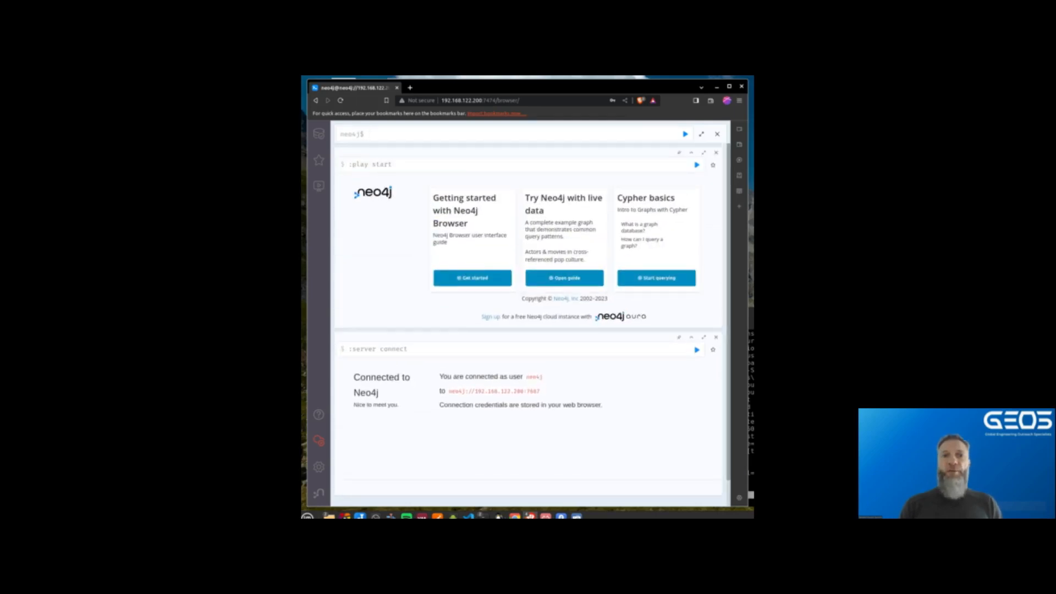
pyautogui.click(318, 134)
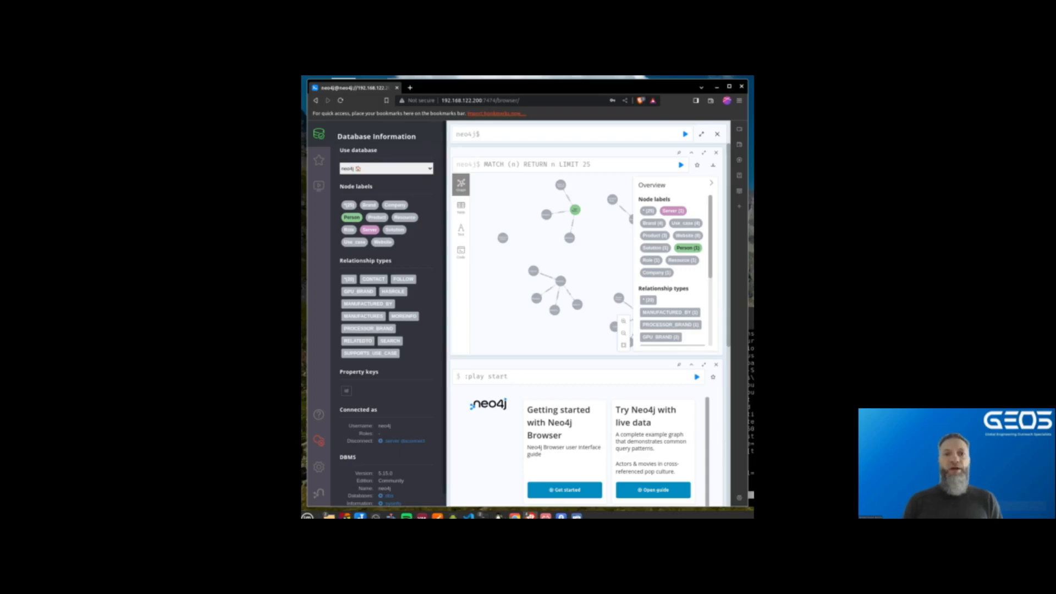
pyautogui.click(711, 183)
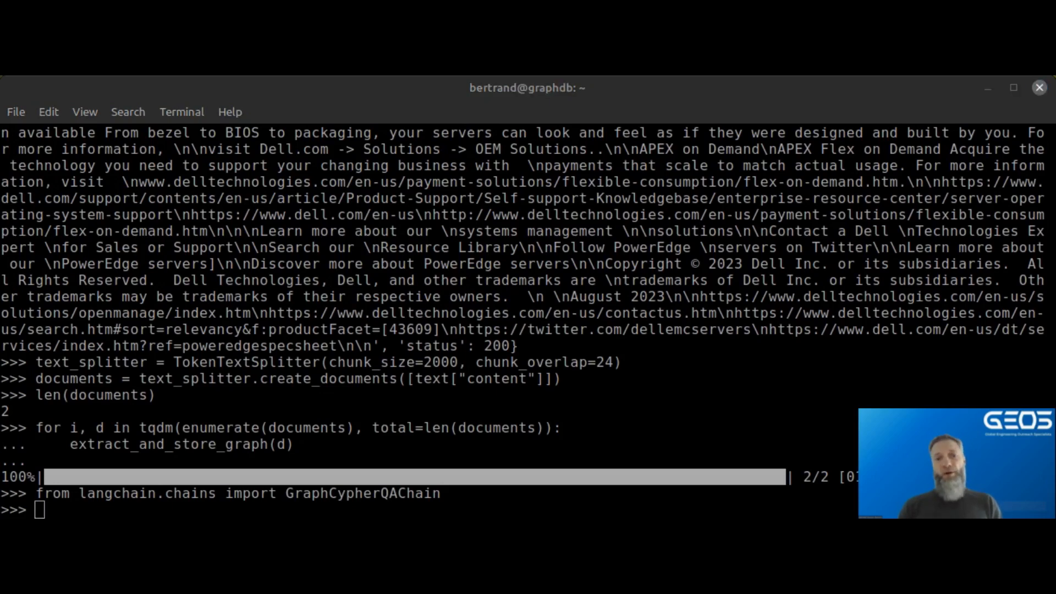
# Refresh the graph schema and run the cypher_chain question on PowerEdge R760Xa supported use cases.
pyautogui.write('grap.')
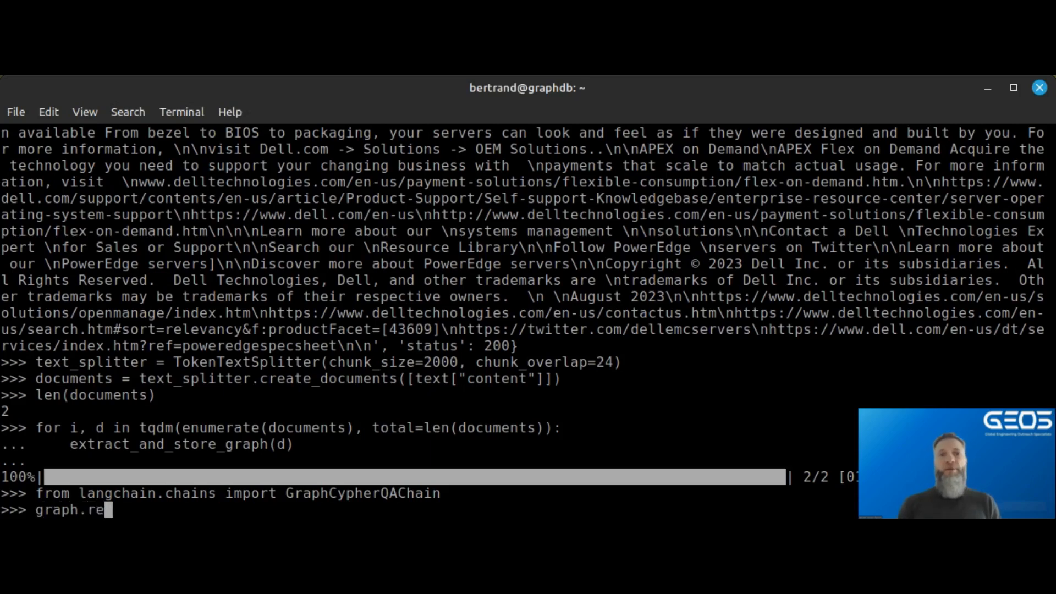
pyautogui.write('fresh_schema(')
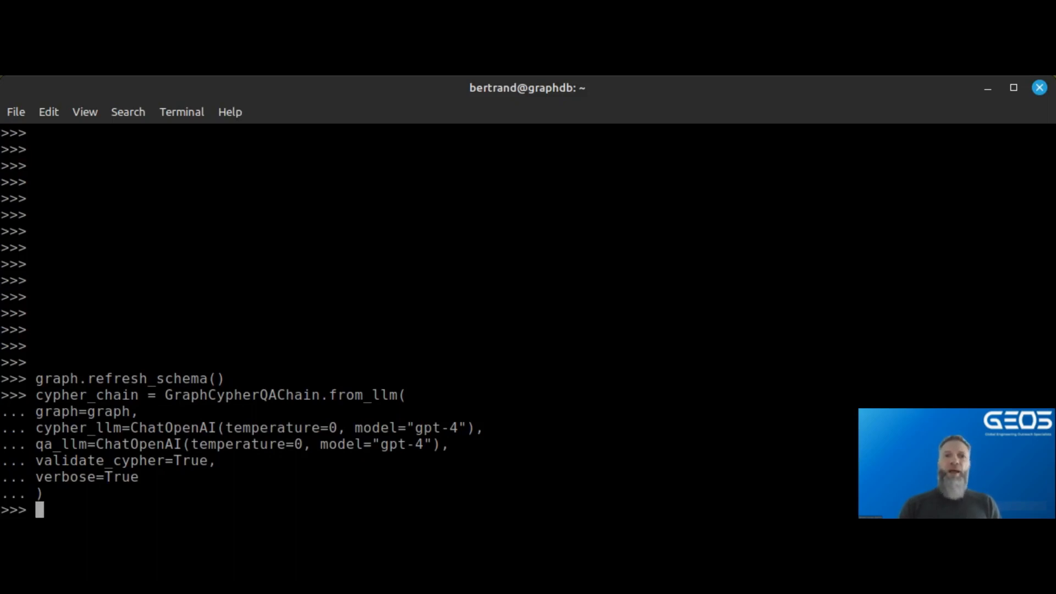
pyautogui.write('cypher_chain.run("What use case are supported by the Poweredge R760Xa?")')
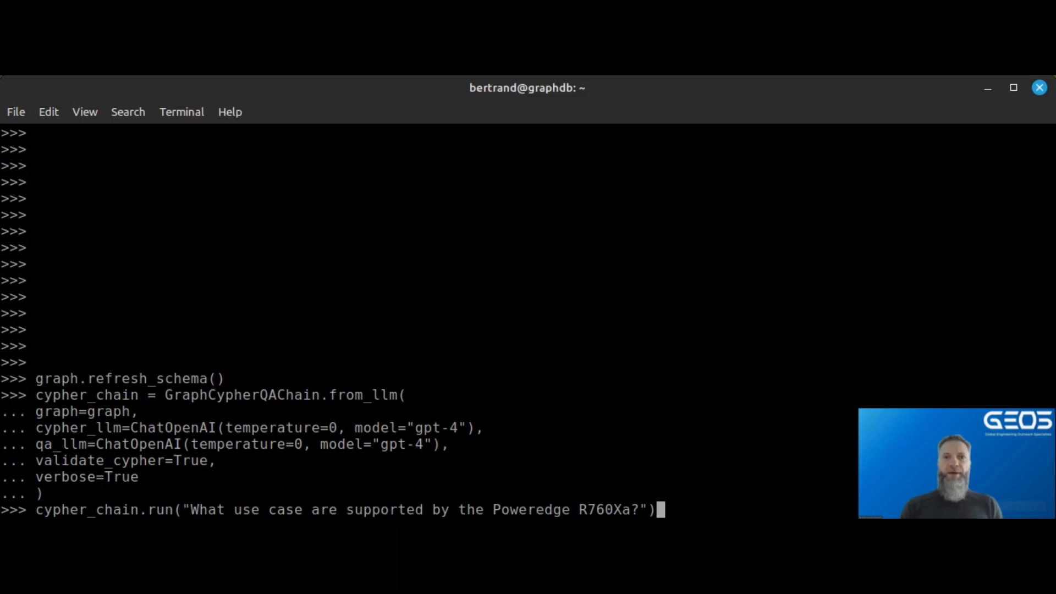